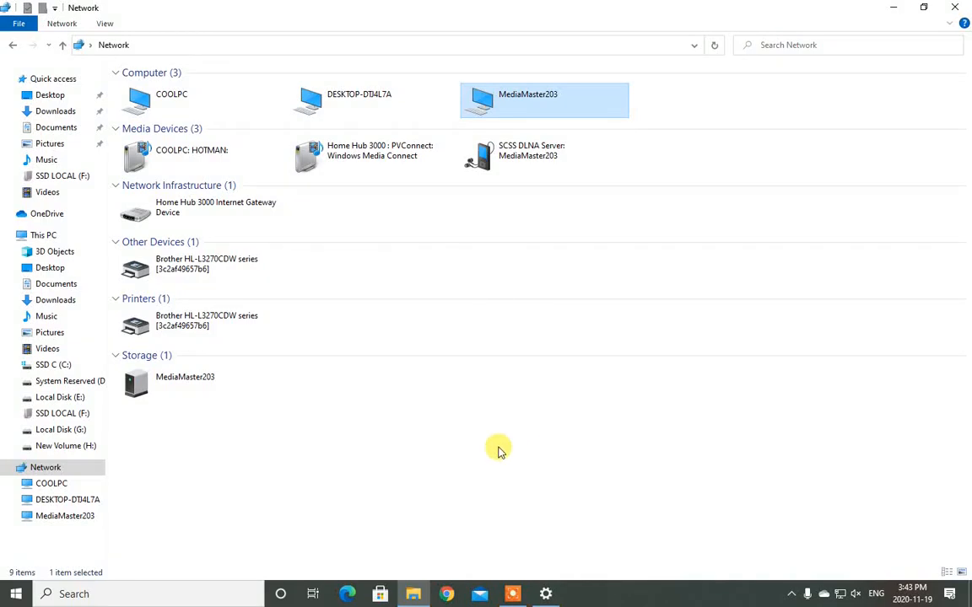
mouse_move(496, 292)
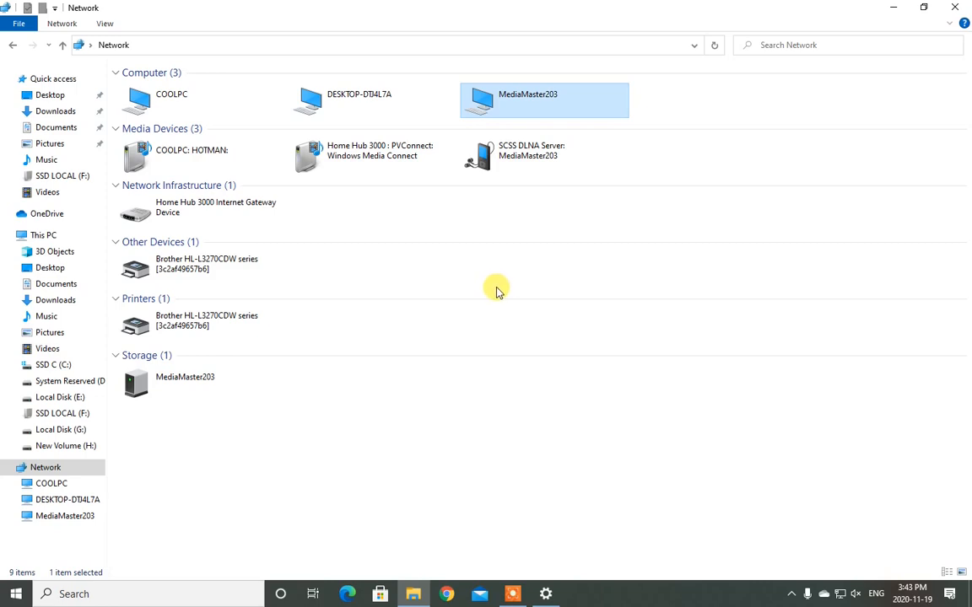
mouse_move(570, 412)
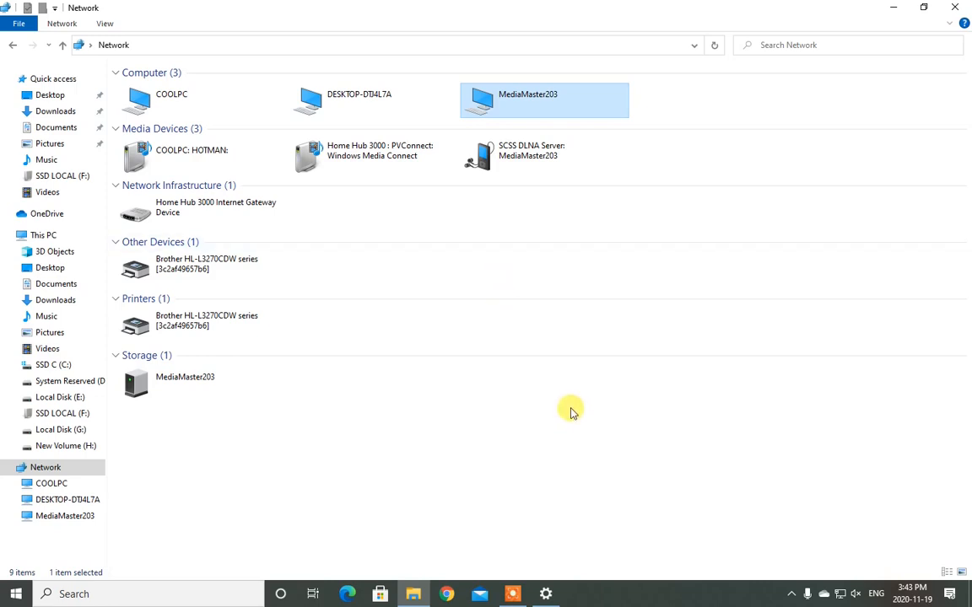
mouse_move(469, 398)
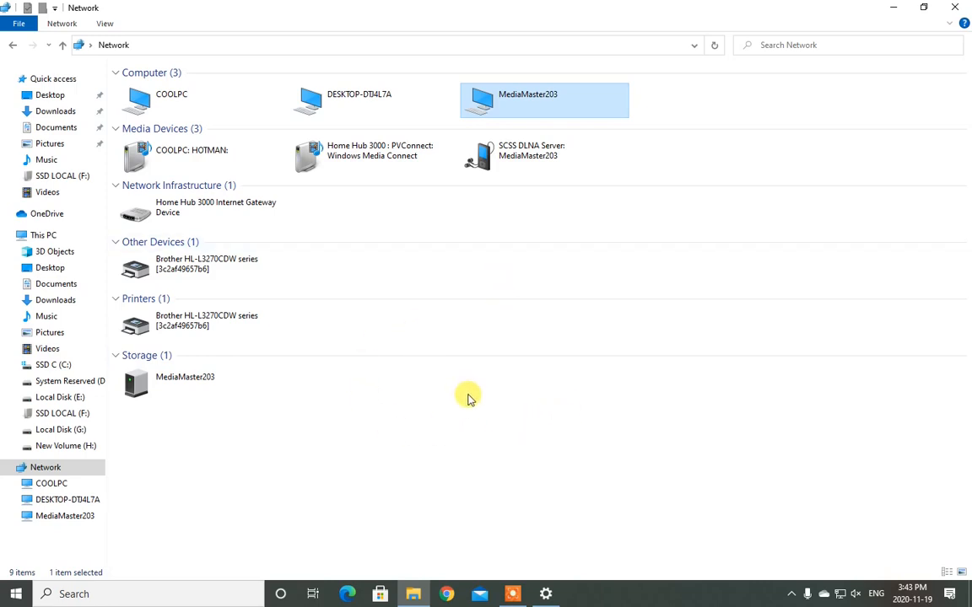
mouse_move(390, 273)
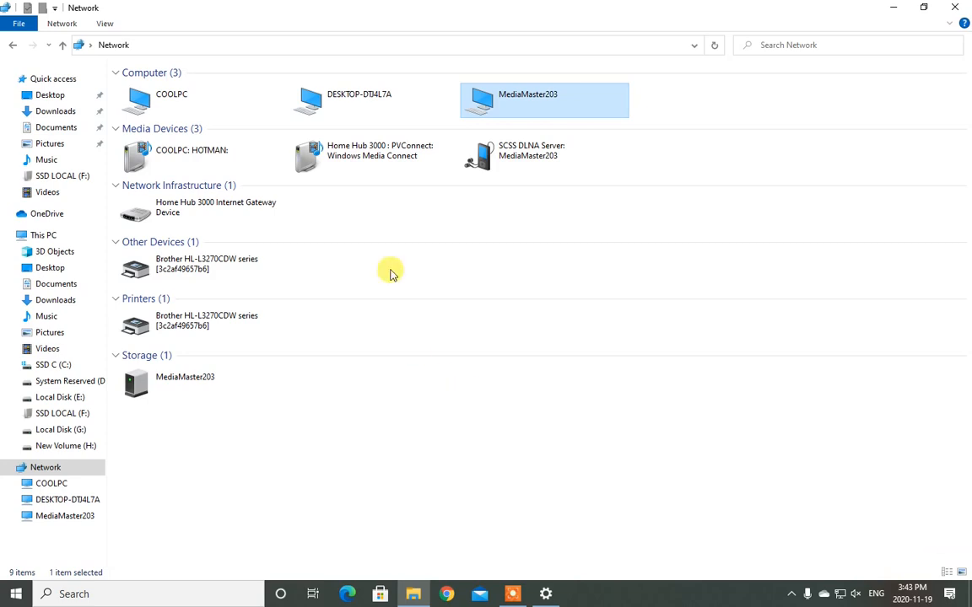
mouse_move(565, 102)
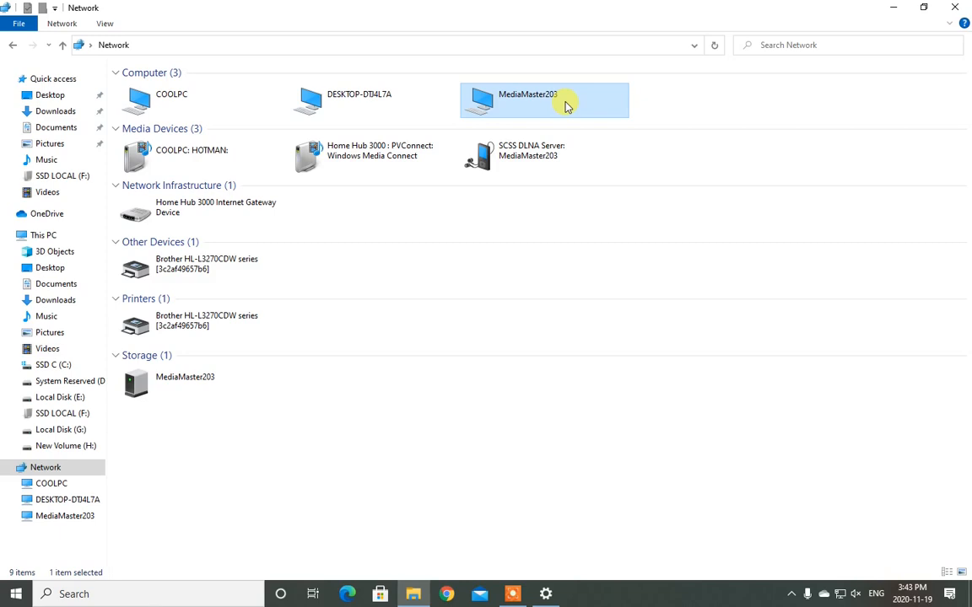
mouse_move(565, 104)
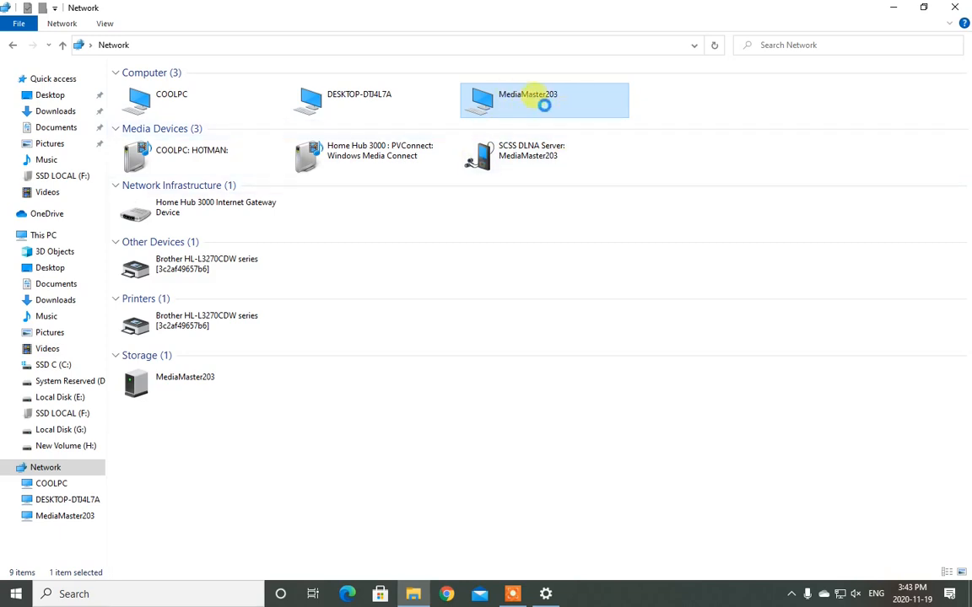
Step: Attempt to open MediaMaster203 and dismiss the cannot-access network error
double_click(543, 100)
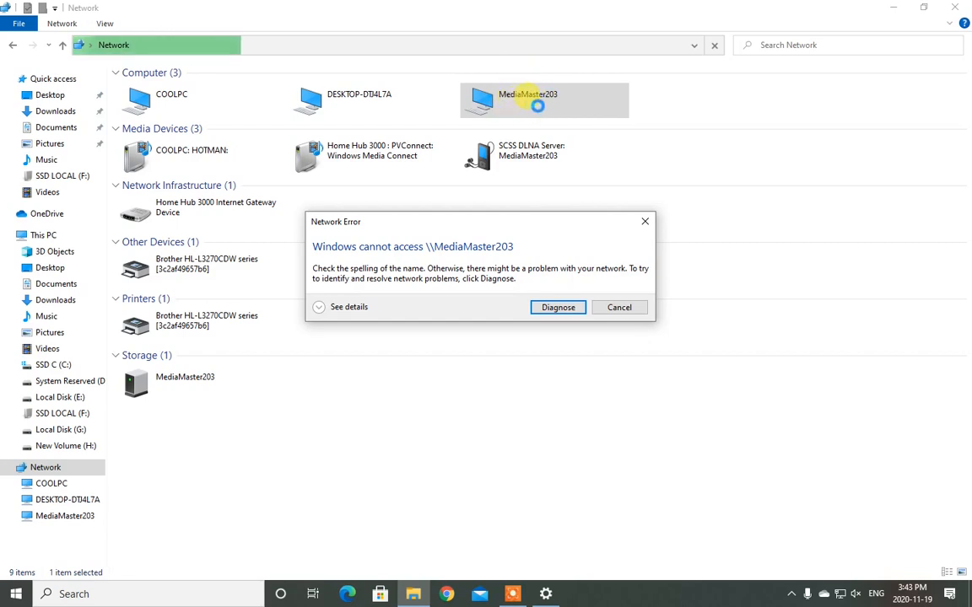
mouse_move(489, 276)
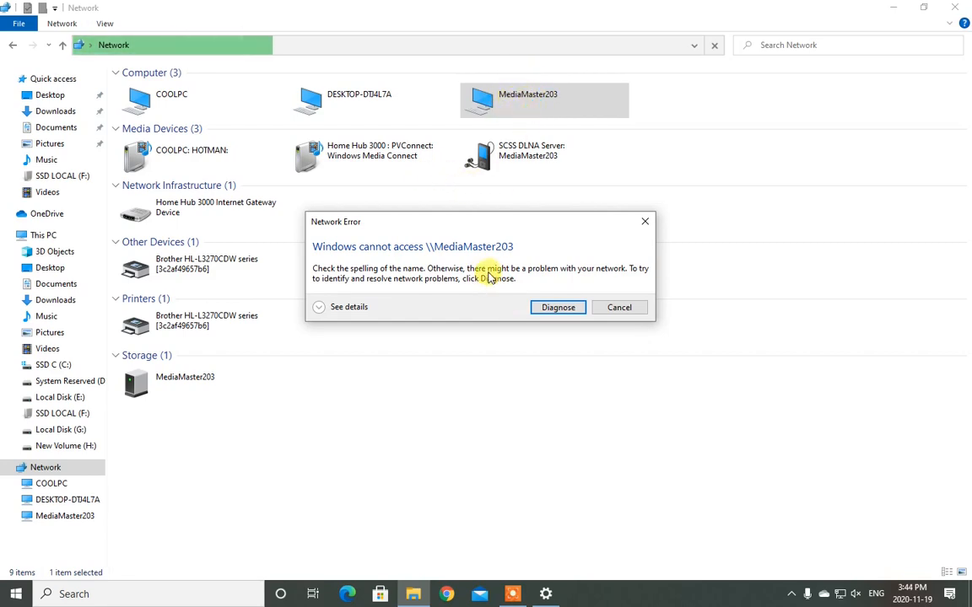
mouse_move(556, 307)
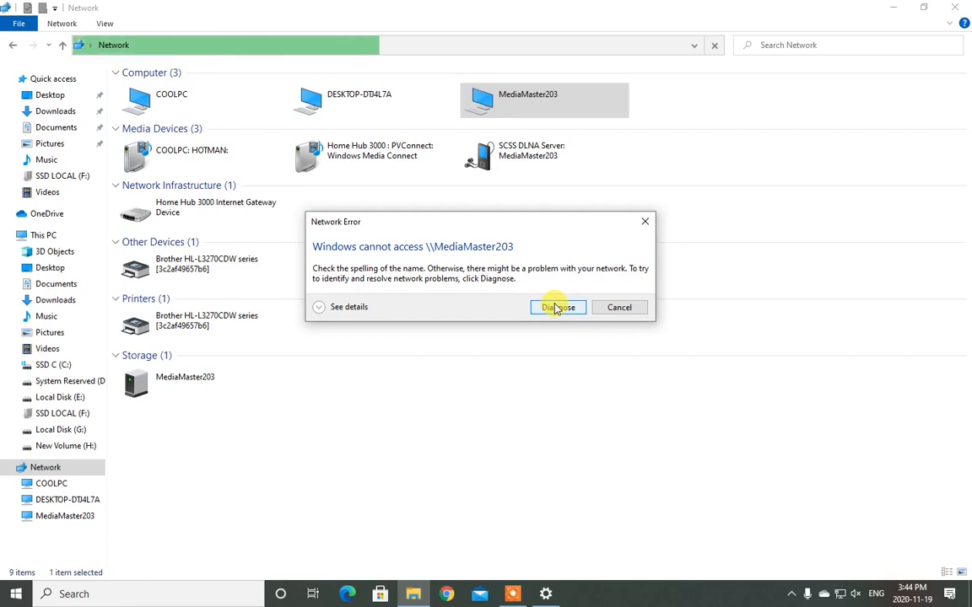
mouse_move(587, 314)
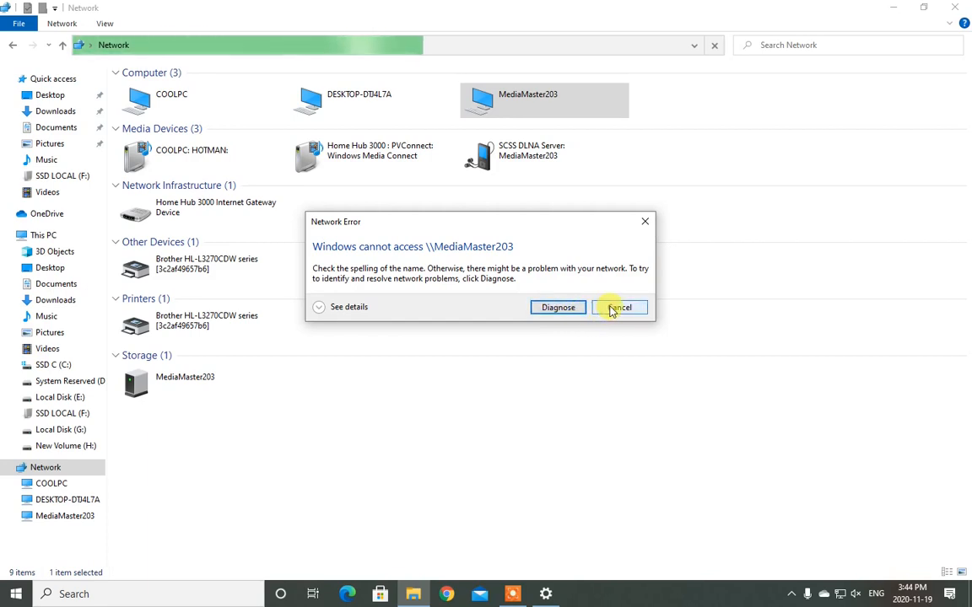
left_click(619, 307)
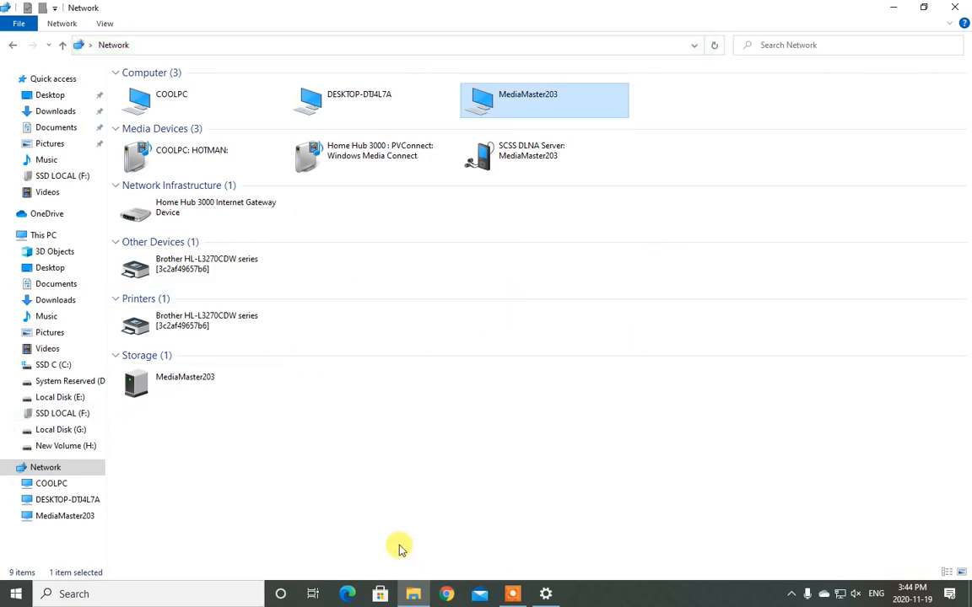
mouse_move(503, 438)
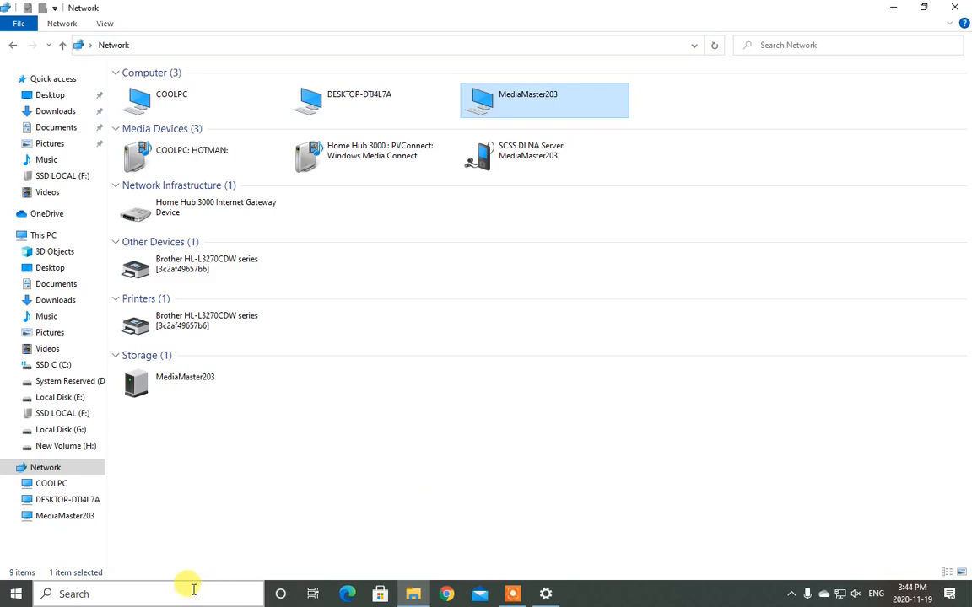
Step: Search Windows for 'wind' to reach Turn Windows features on or off
left_click(126, 593)
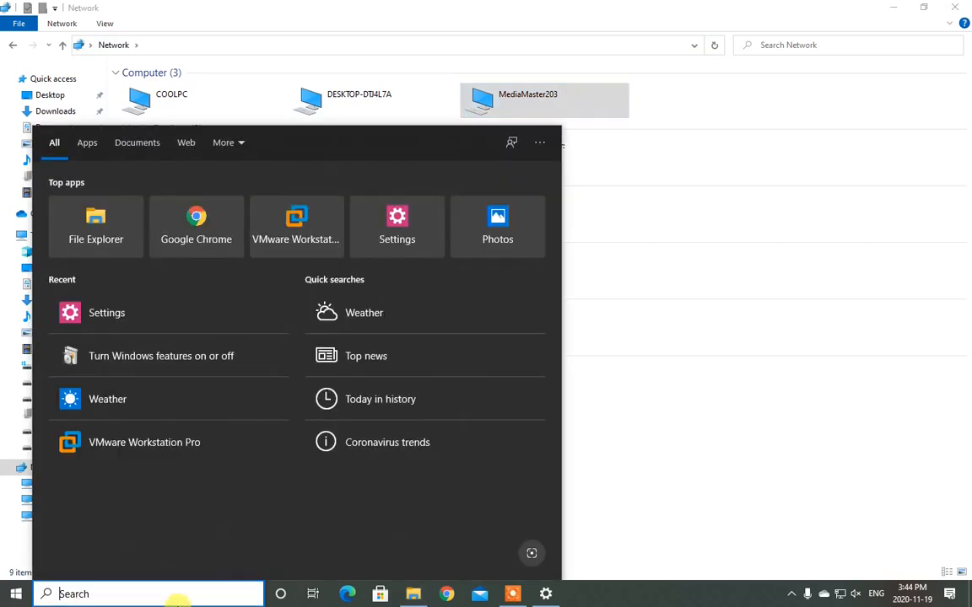
type("wind")
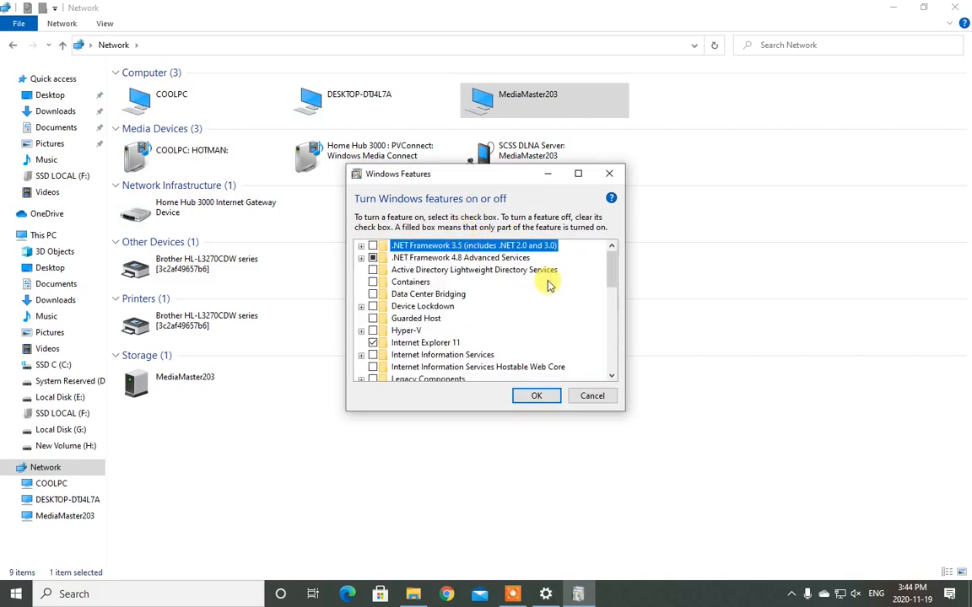
Step: Expand SMB 1.0/CIFS File Sharing Support into Automatic Removal, Client and Server
scroll("down", 3)
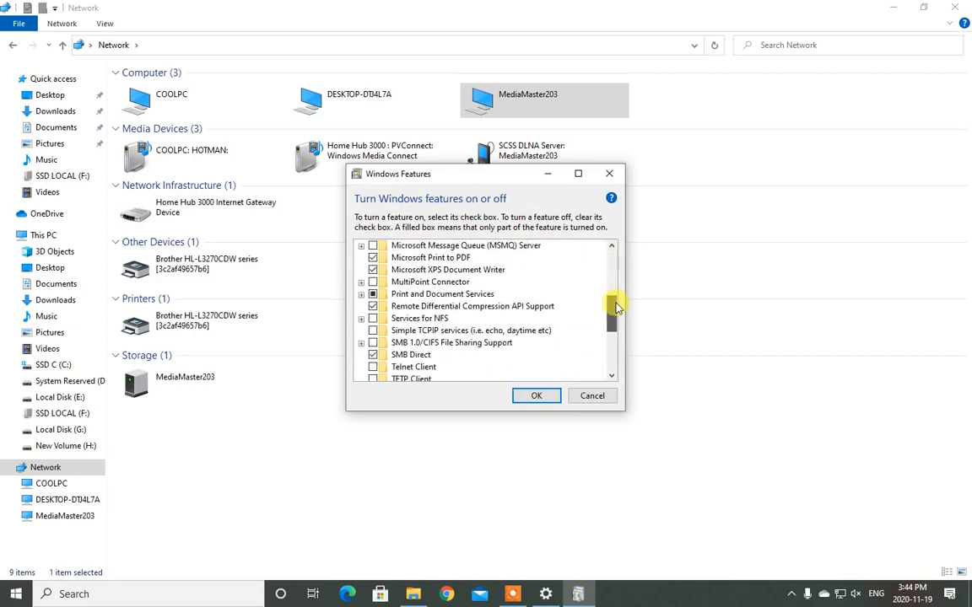
scroll("down", 3)
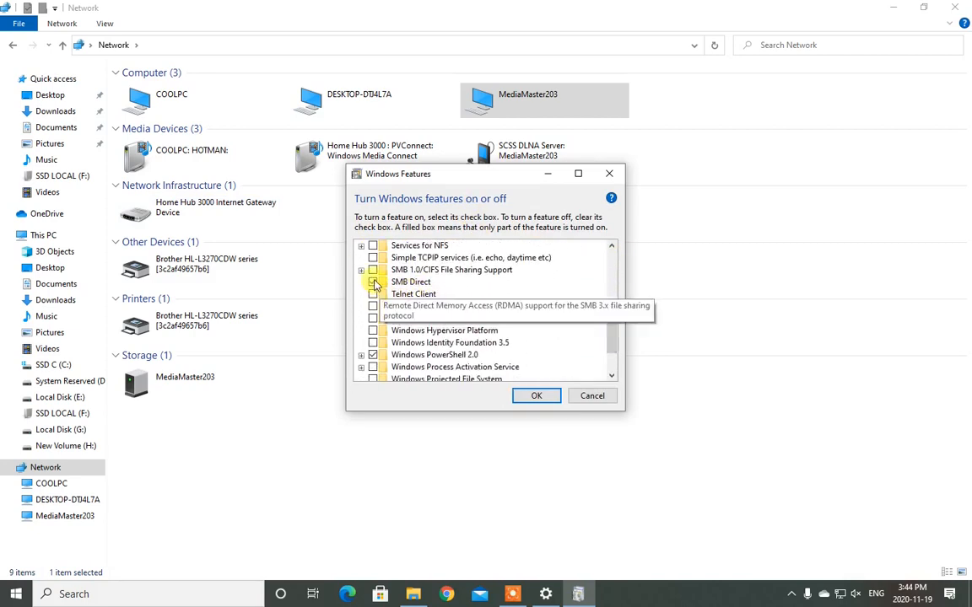
left_click(375, 281)
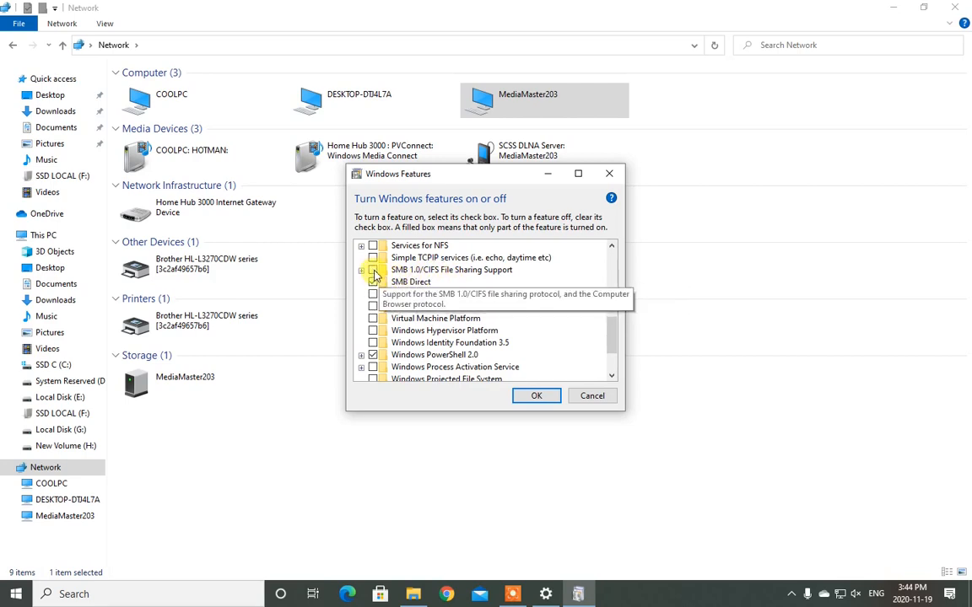
left_click(361, 269)
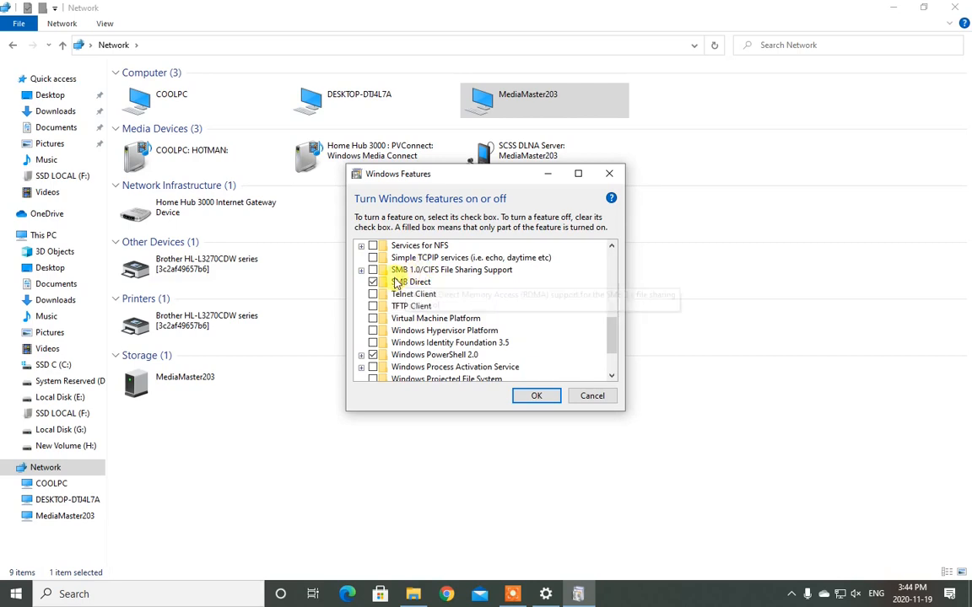
left_click(361, 269)
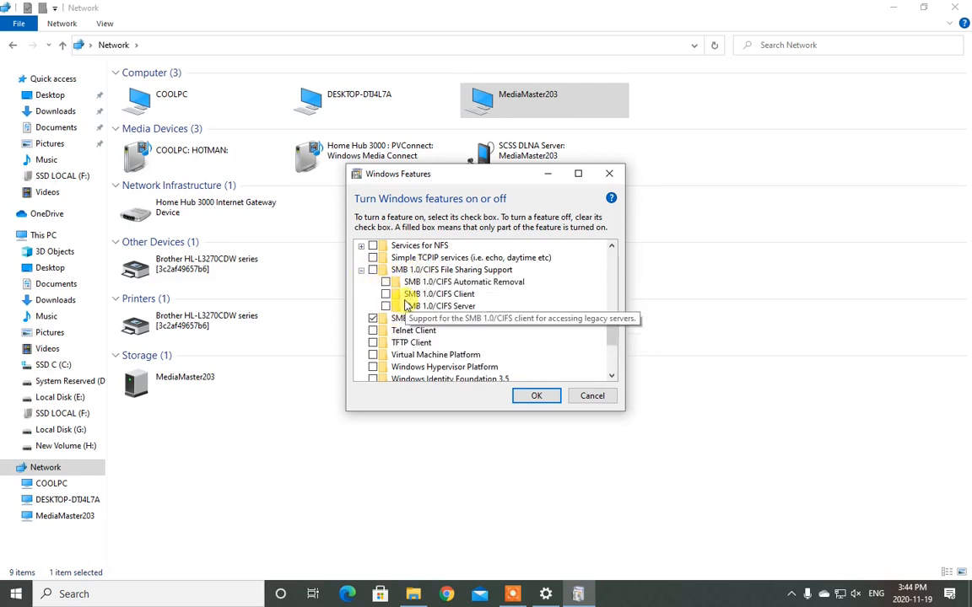
mouse_move(413, 282)
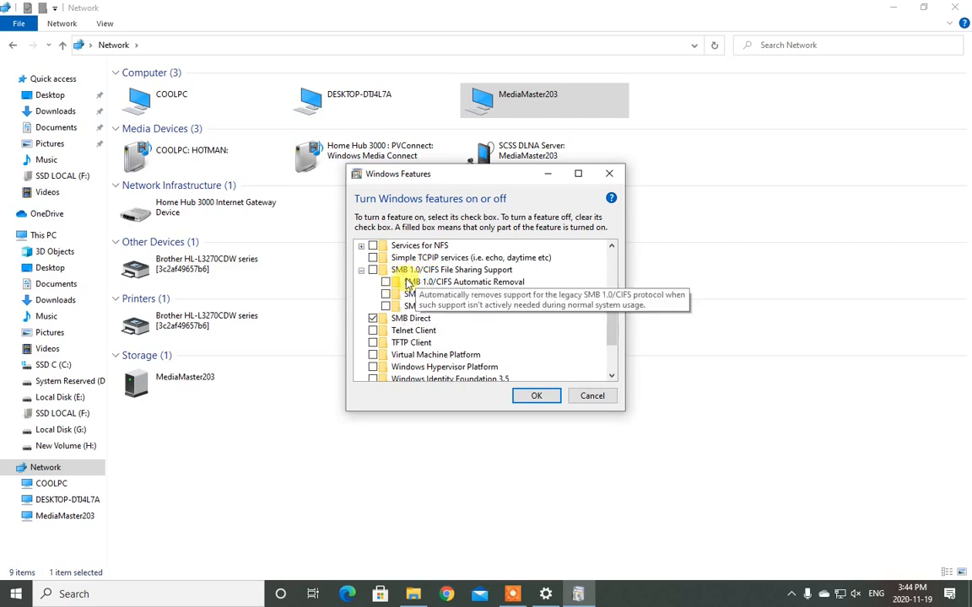
mouse_move(432, 293)
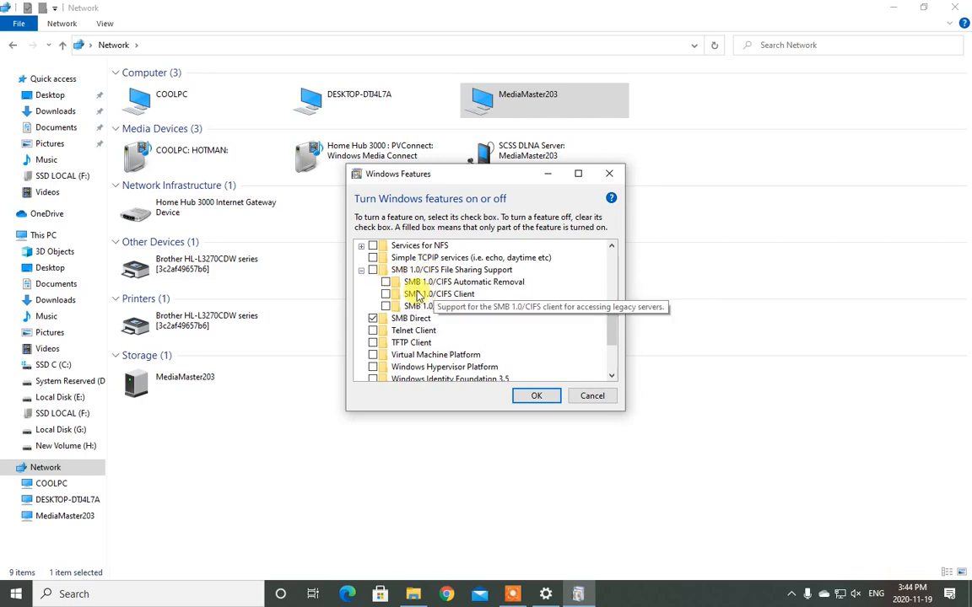
mouse_move(401, 300)
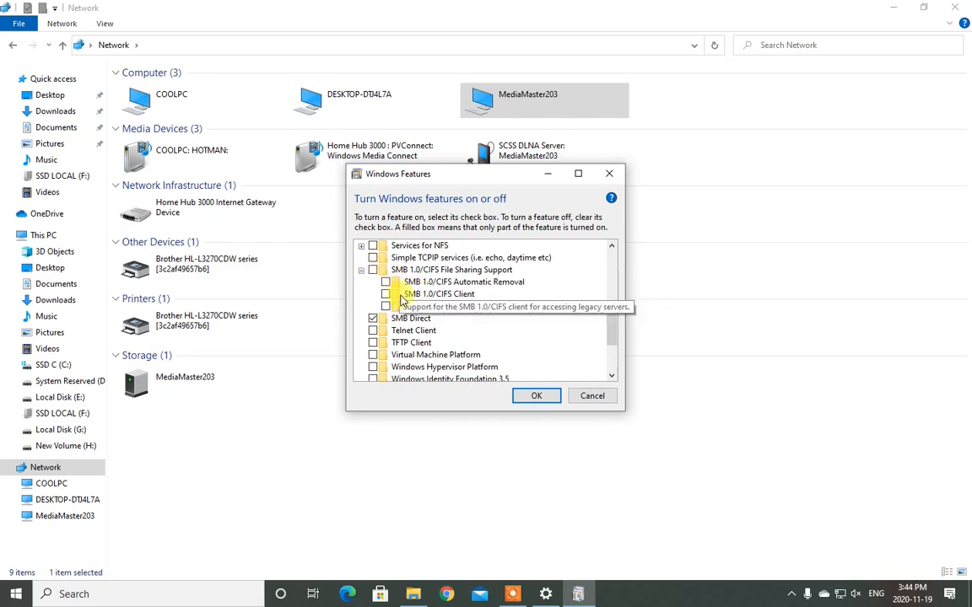
mouse_move(412, 307)
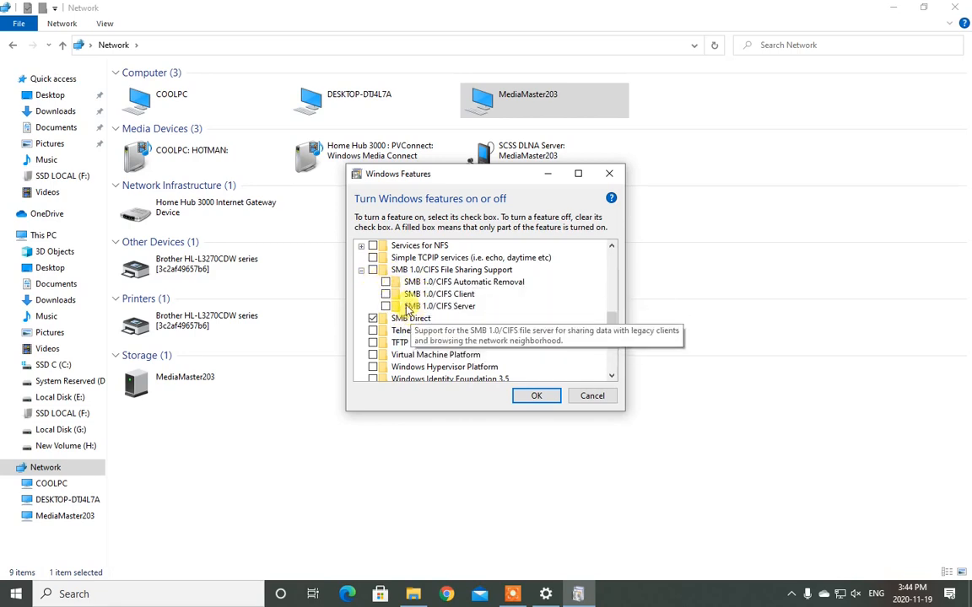
mouse_move(388, 282)
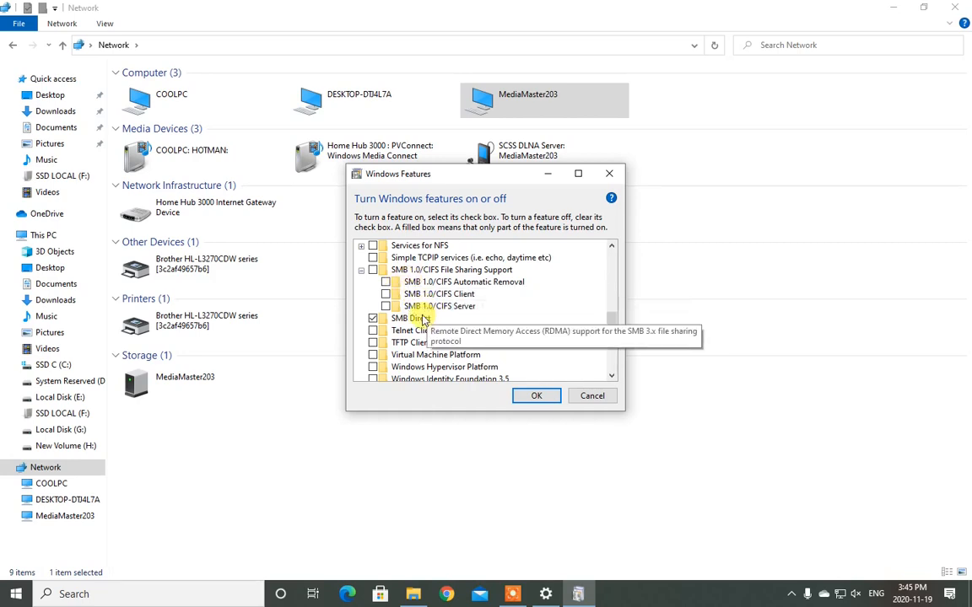
mouse_move(422, 317)
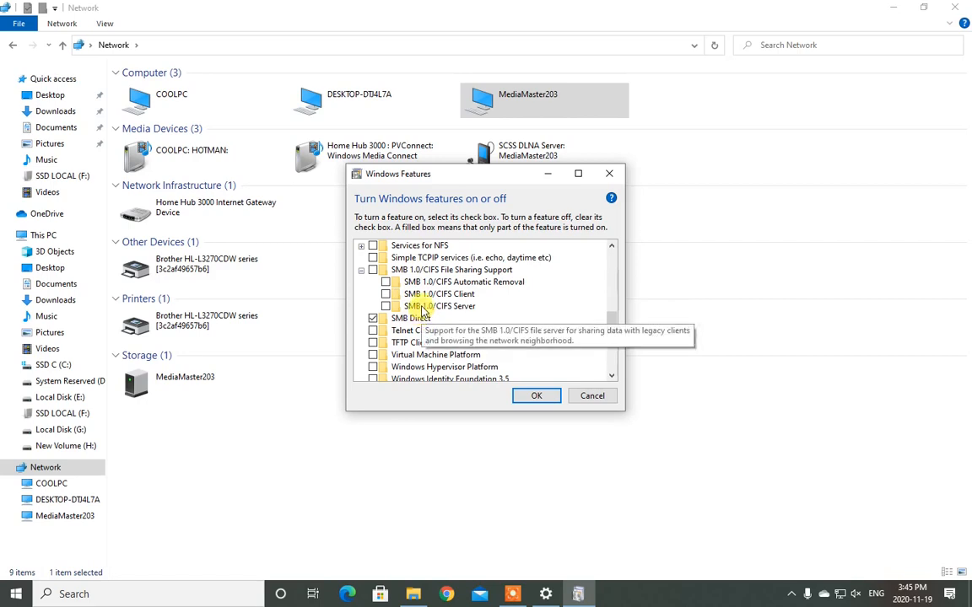
mouse_move(408, 282)
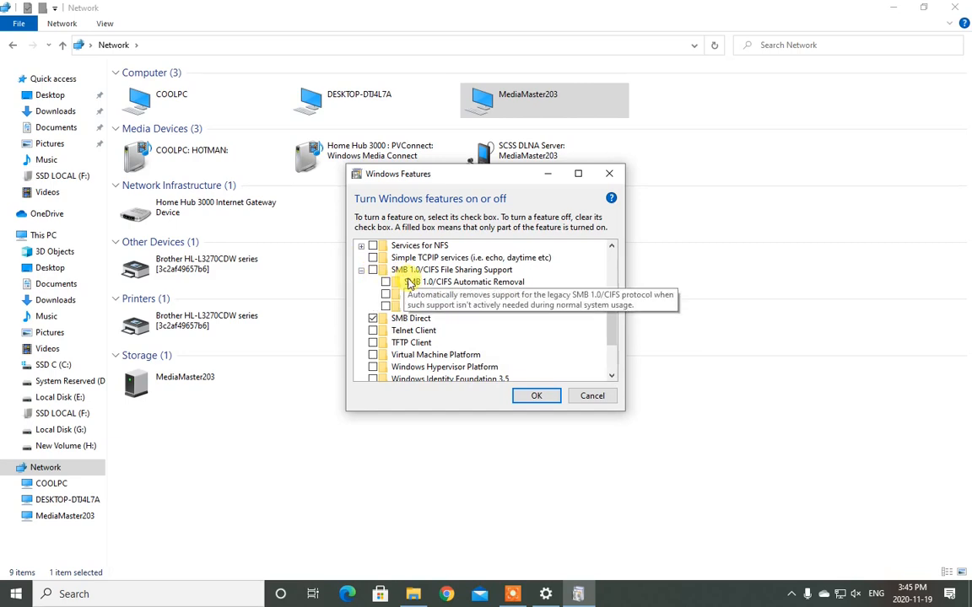
Step: Tick SMB 1.0/CIFS with all three sub-features and confirm with OK
left_click(361, 270)
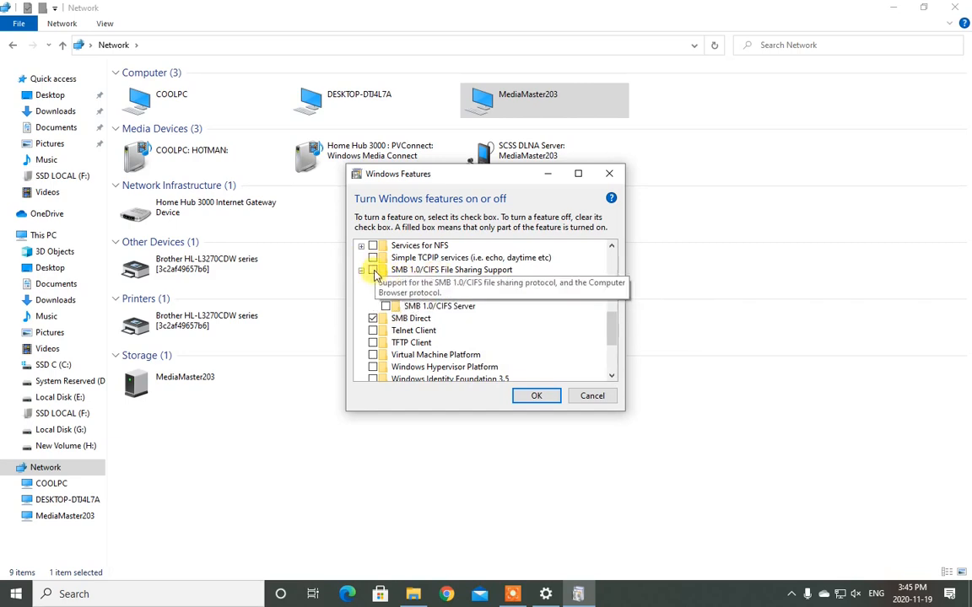
left_click(361, 269)
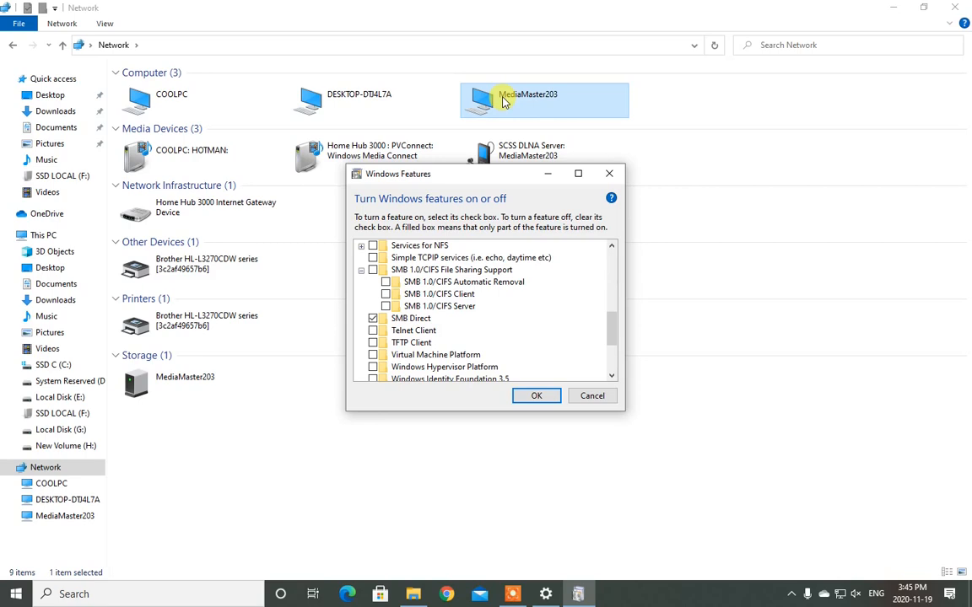
mouse_move(374, 270)
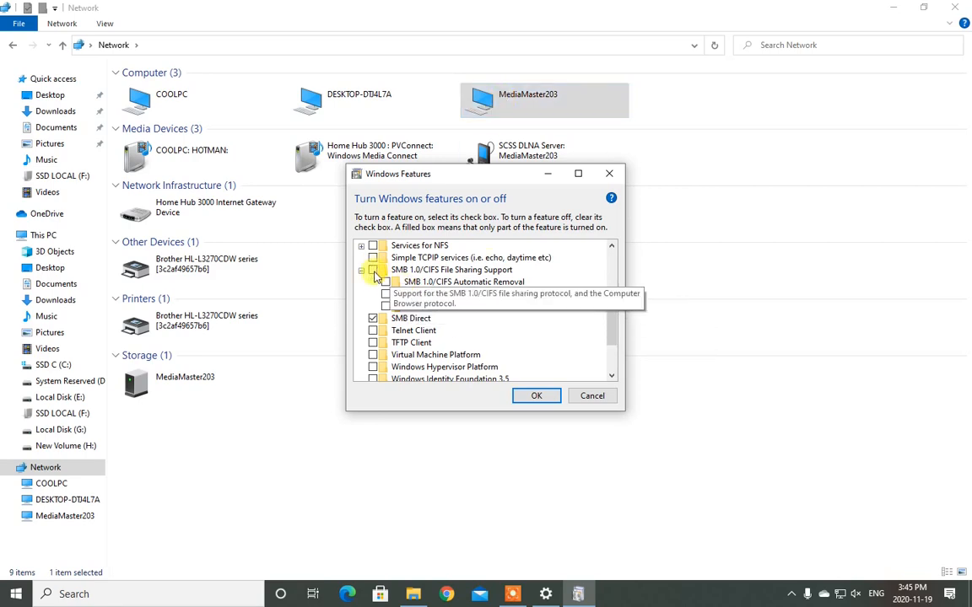
left_click(375, 270)
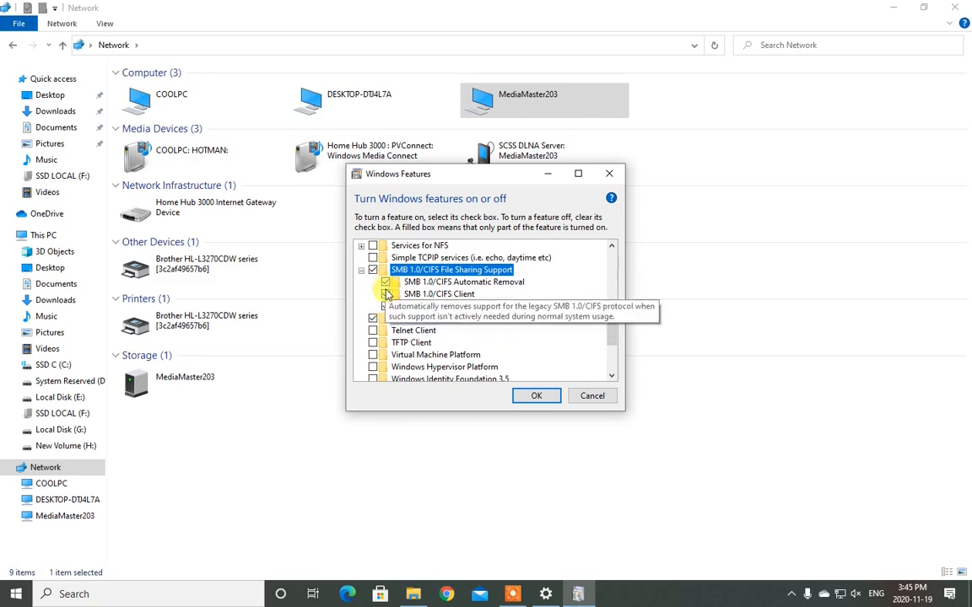
left_click(385, 305)
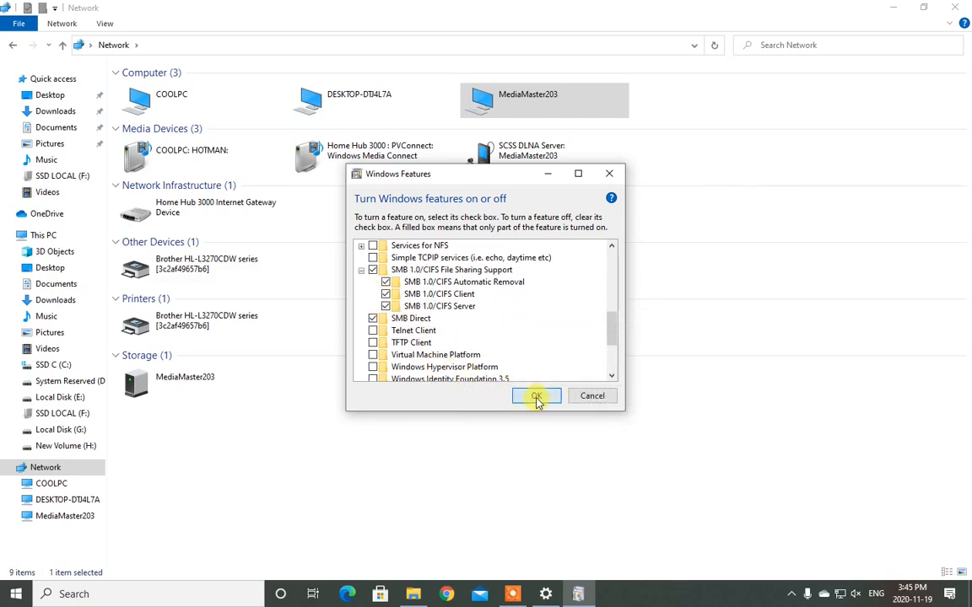
left_click(537, 396)
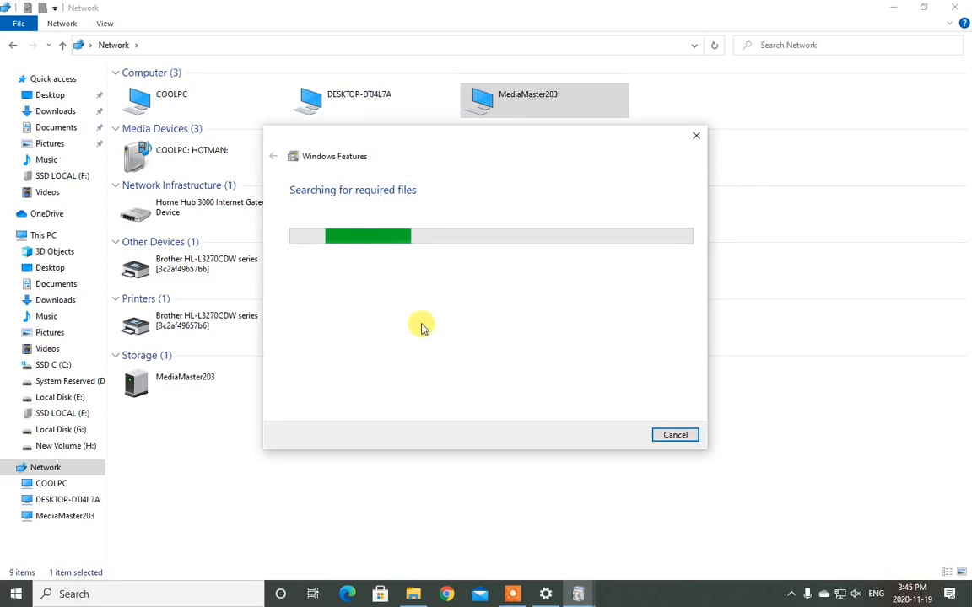
mouse_move(482, 233)
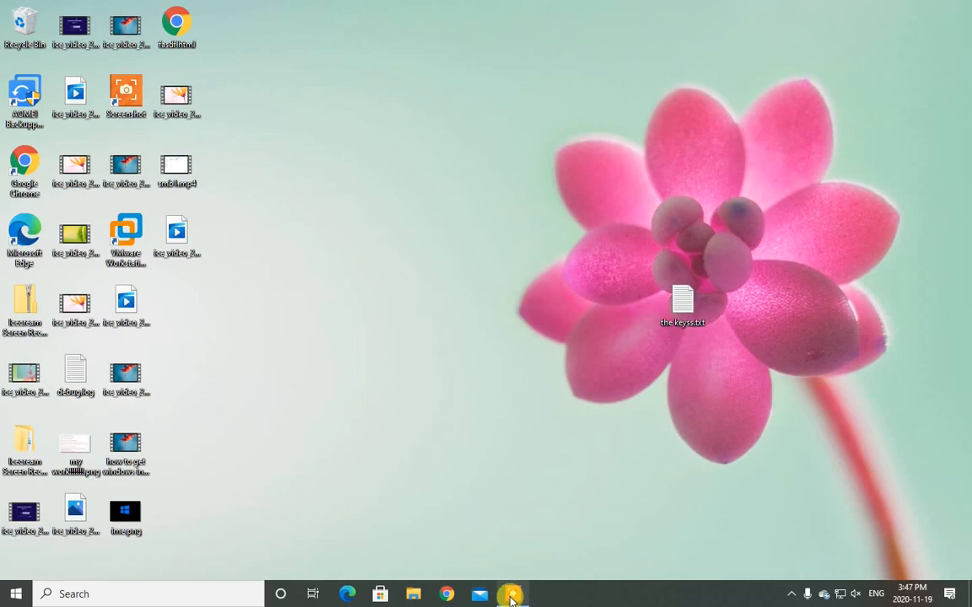
mouse_move(411, 593)
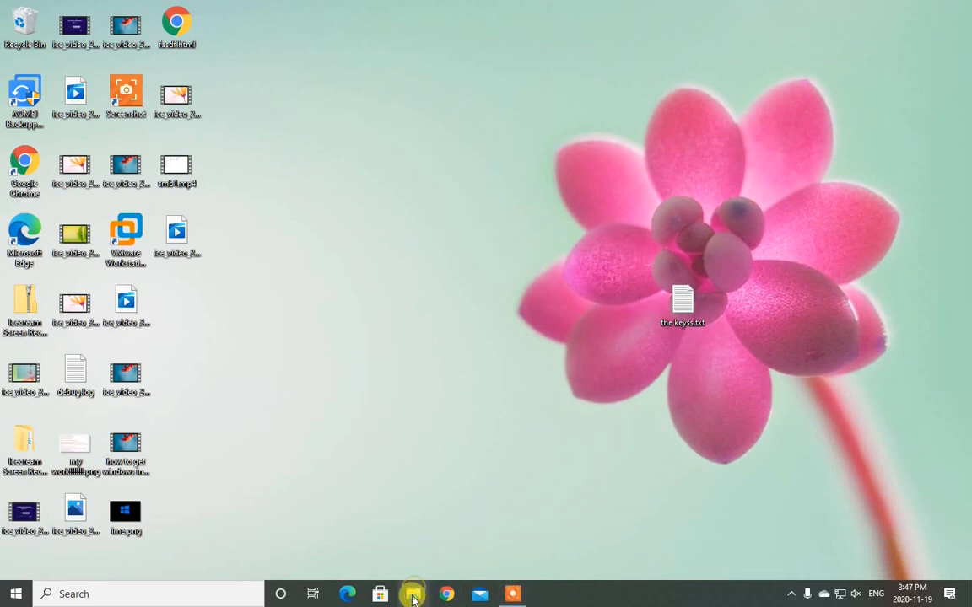
Step: Return to File Explorer's Network view and select MediaMaster203
left_click(412, 594)
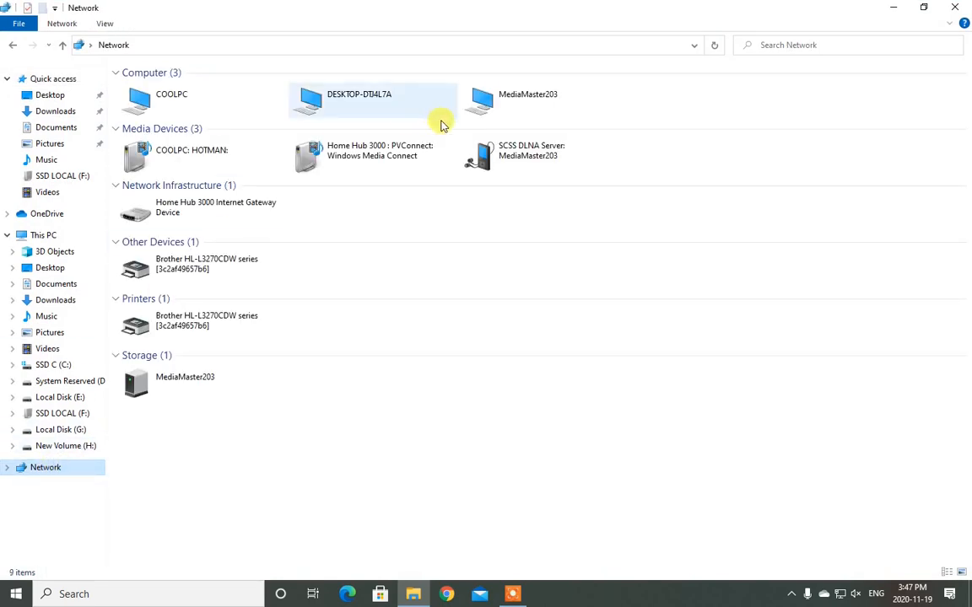
left_click(526, 100)
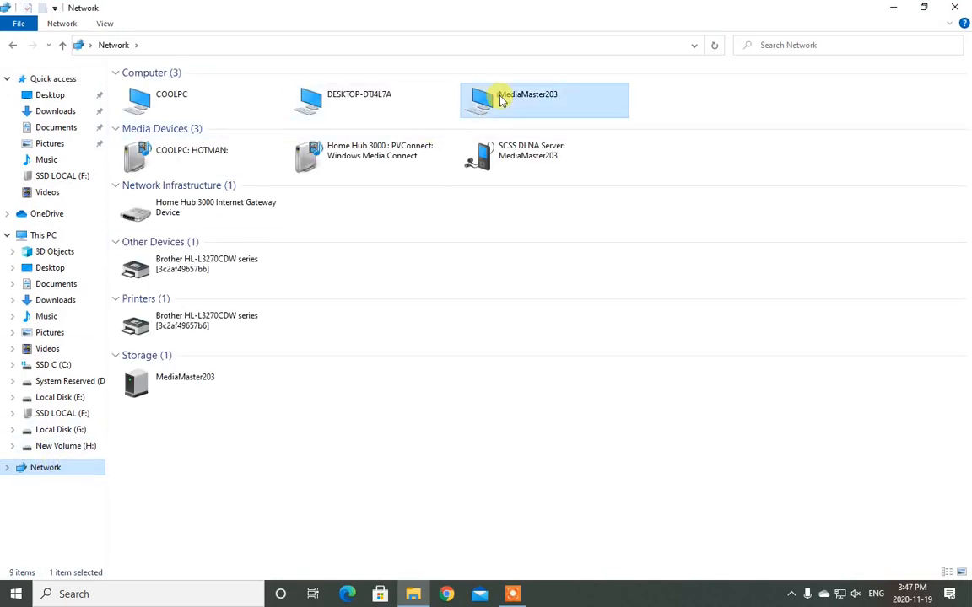
Step: Connect to MediaMaster203 and submit the Windows Security credentials
double_click(543, 99)
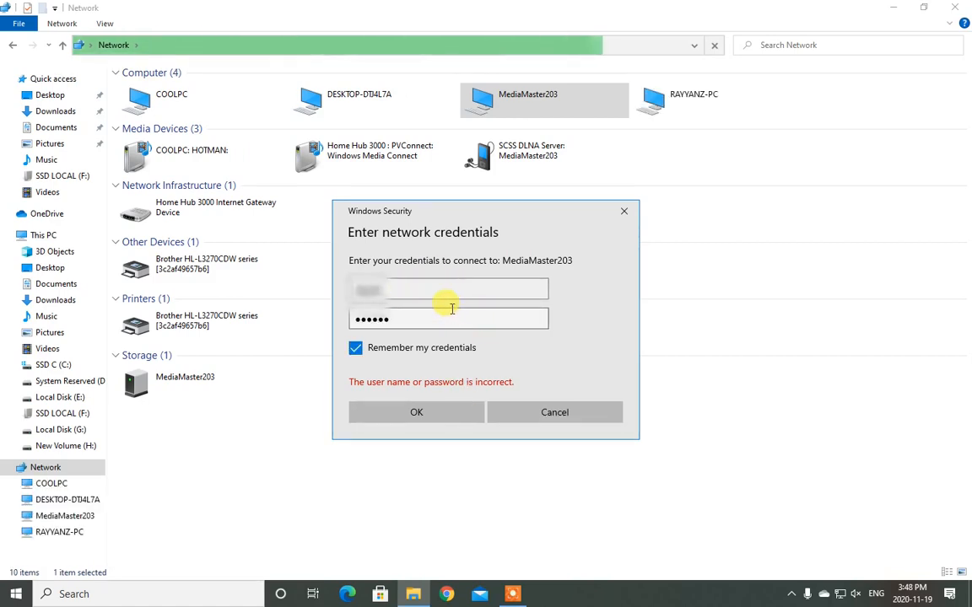
mouse_move(415, 411)
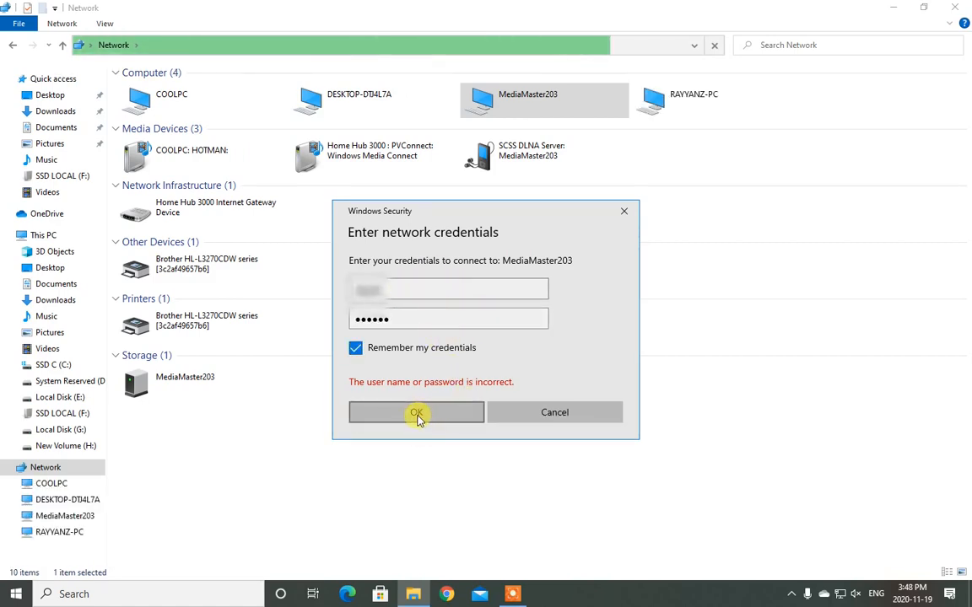
left_click(415, 411)
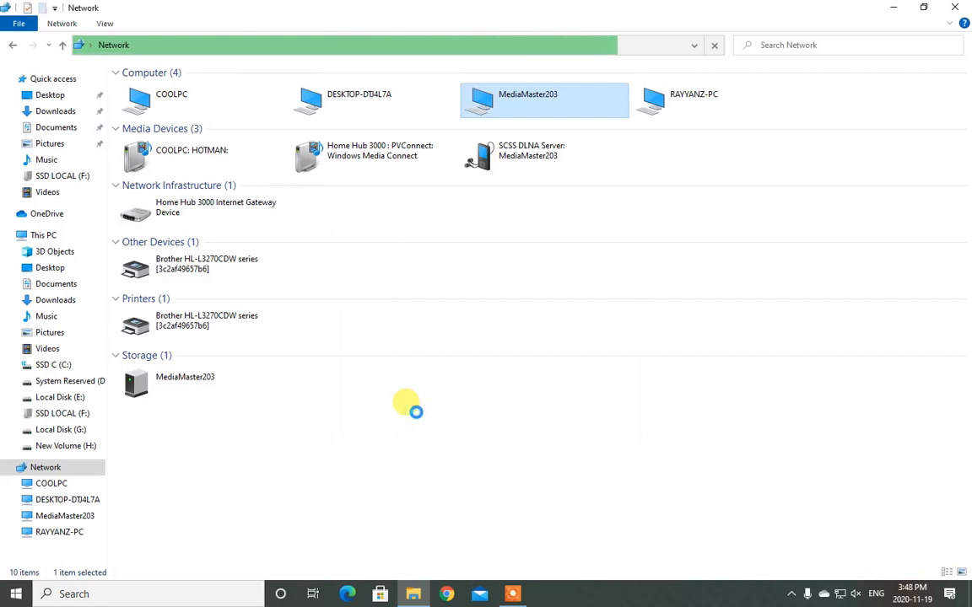
double_click(543, 100)
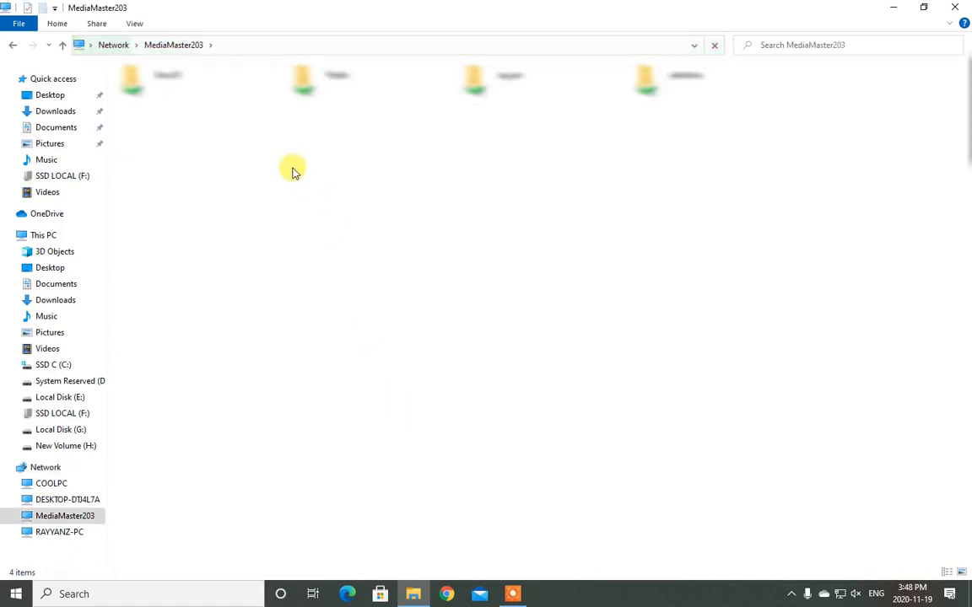
mouse_move(493, 270)
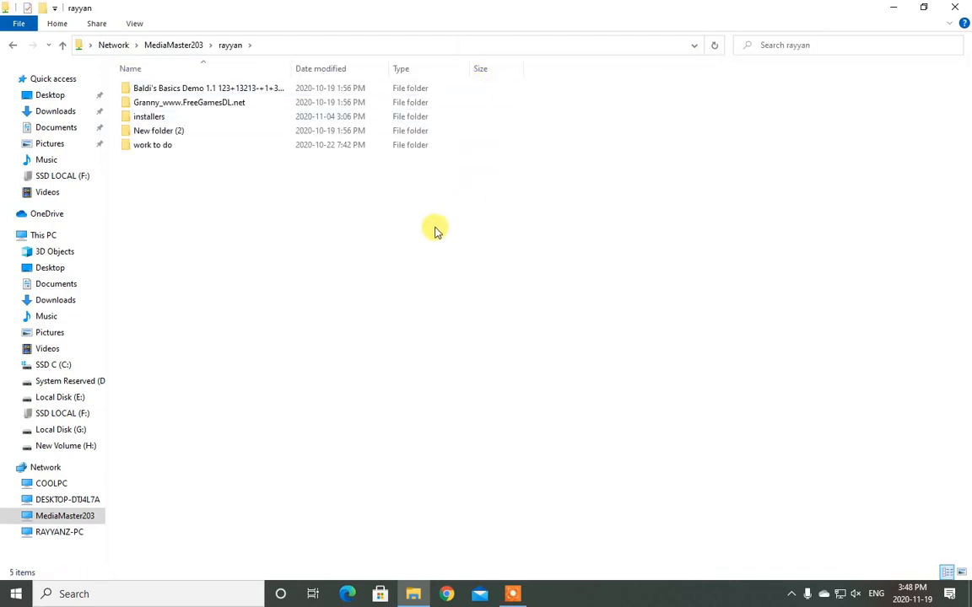
mouse_move(531, 513)
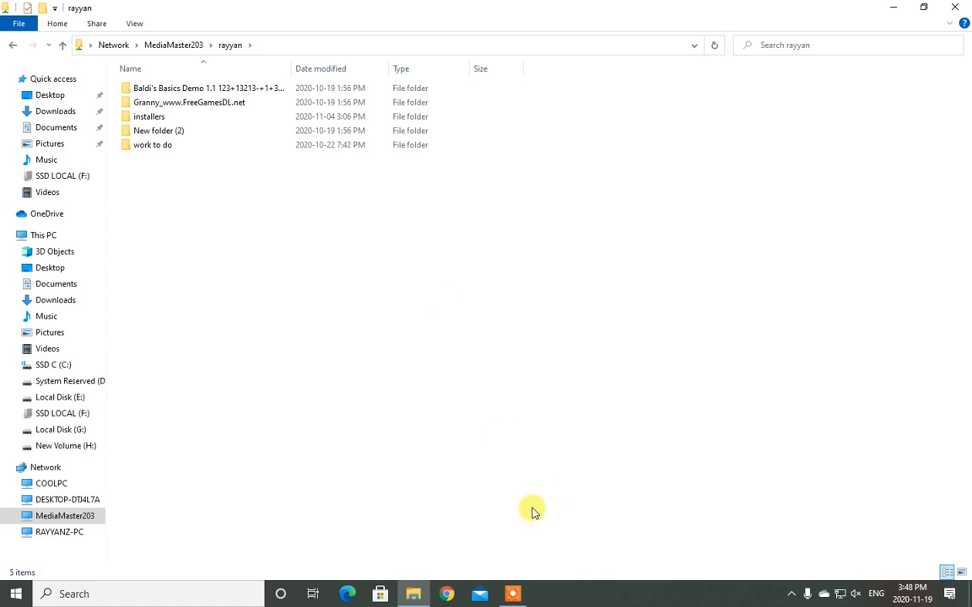
mouse_move(540, 503)
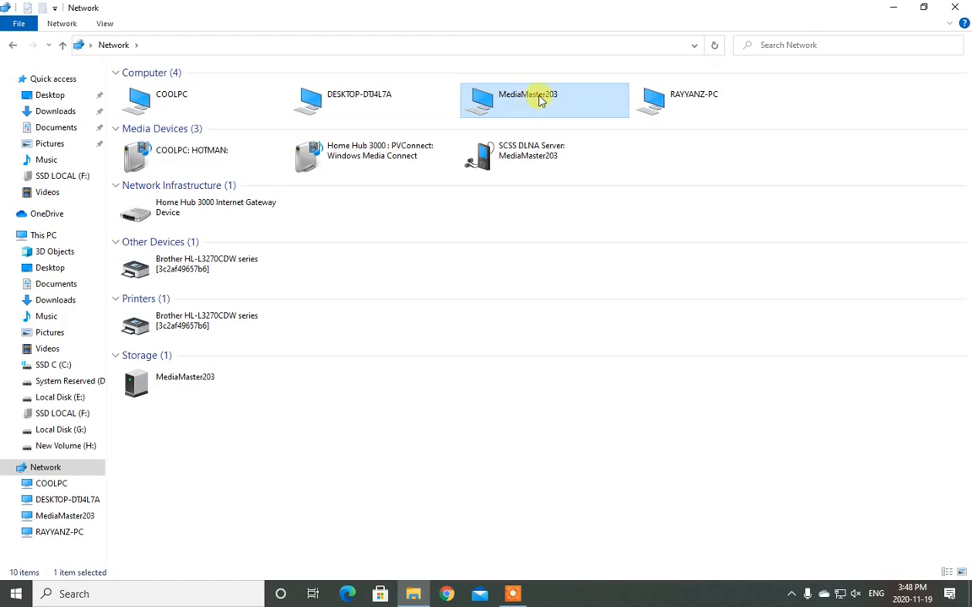
mouse_move(526, 489)
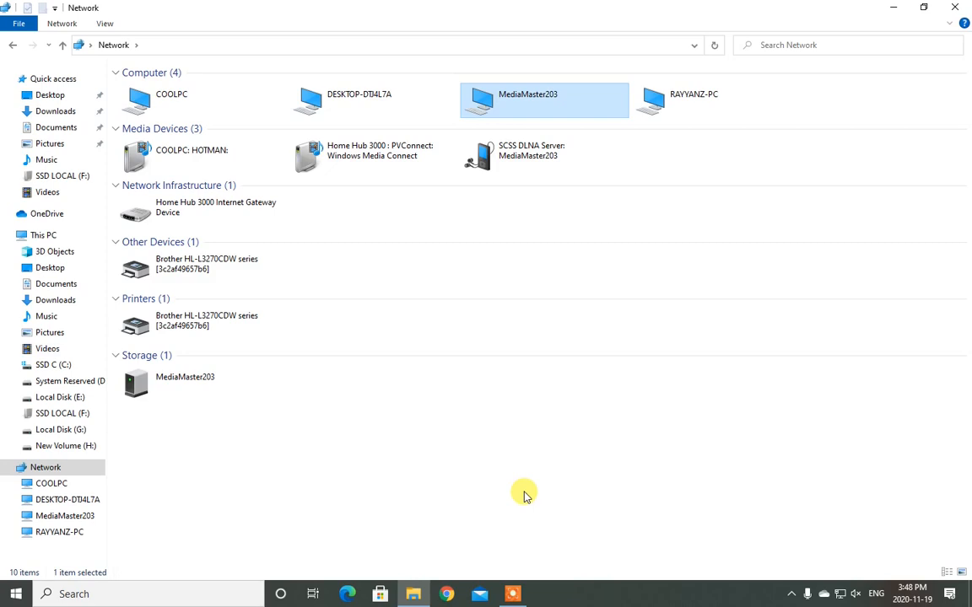
mouse_move(515, 590)
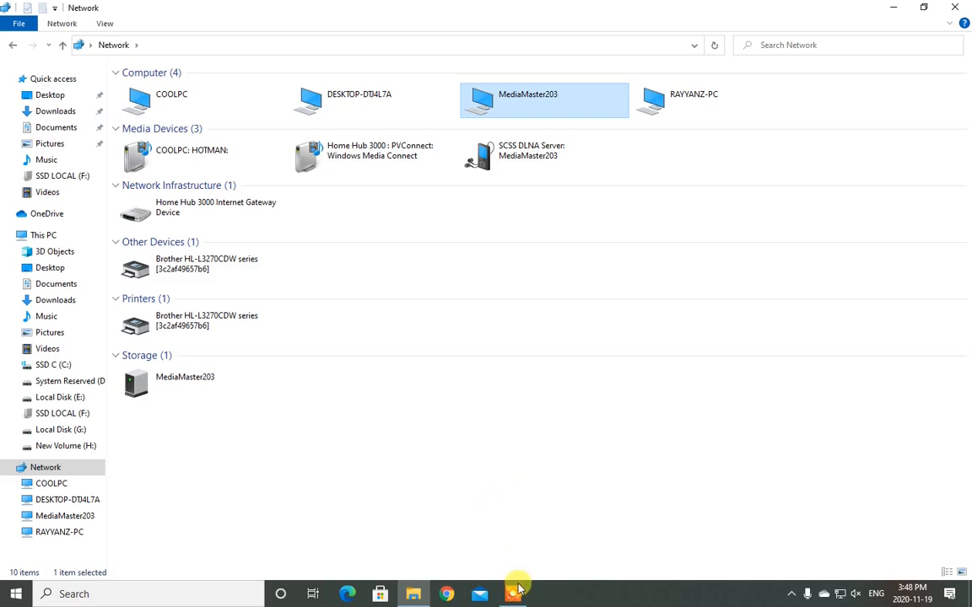